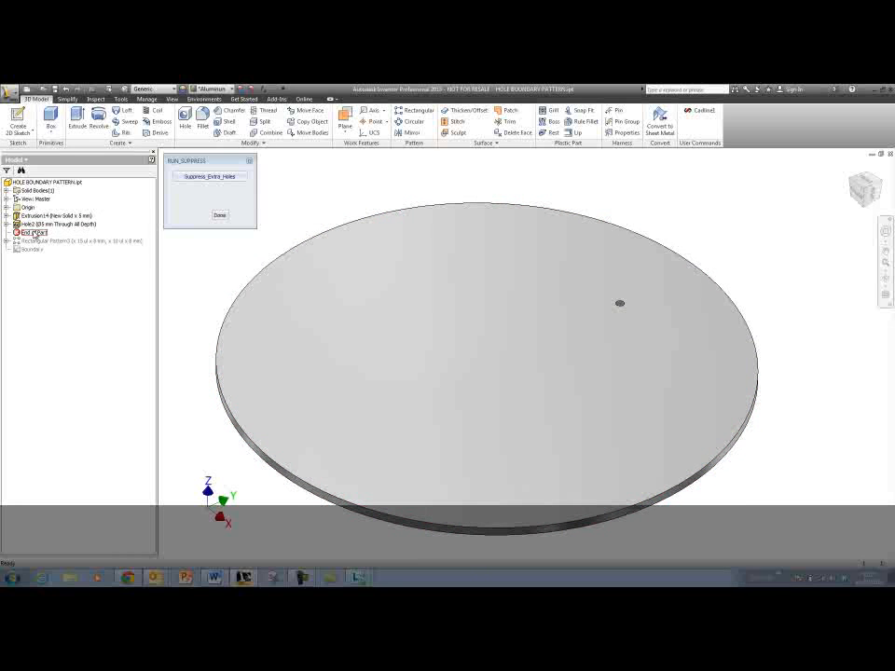
# Move the End of Part marker below Rectangular Pattern3 and Boundary
pyautogui.click(57, 224)
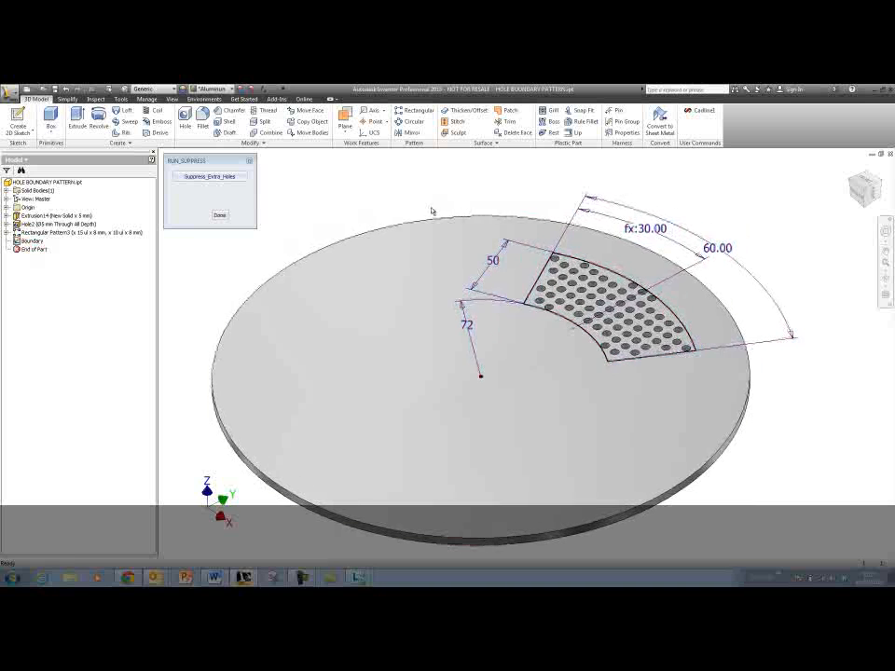
# Change the boundary's 50 width dimension to 25
pyautogui.doubleClick(491, 260)
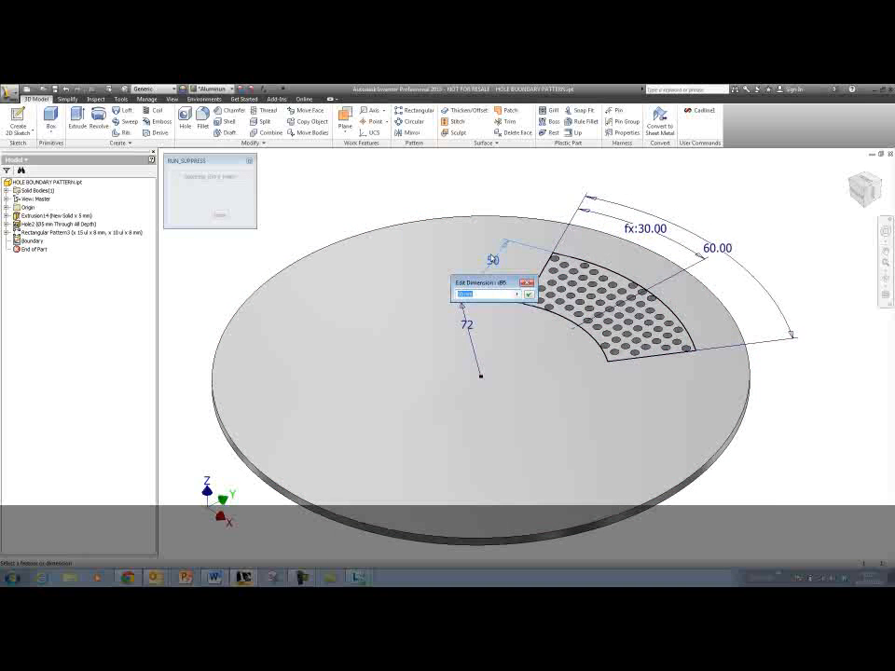
pyautogui.click(528, 295)
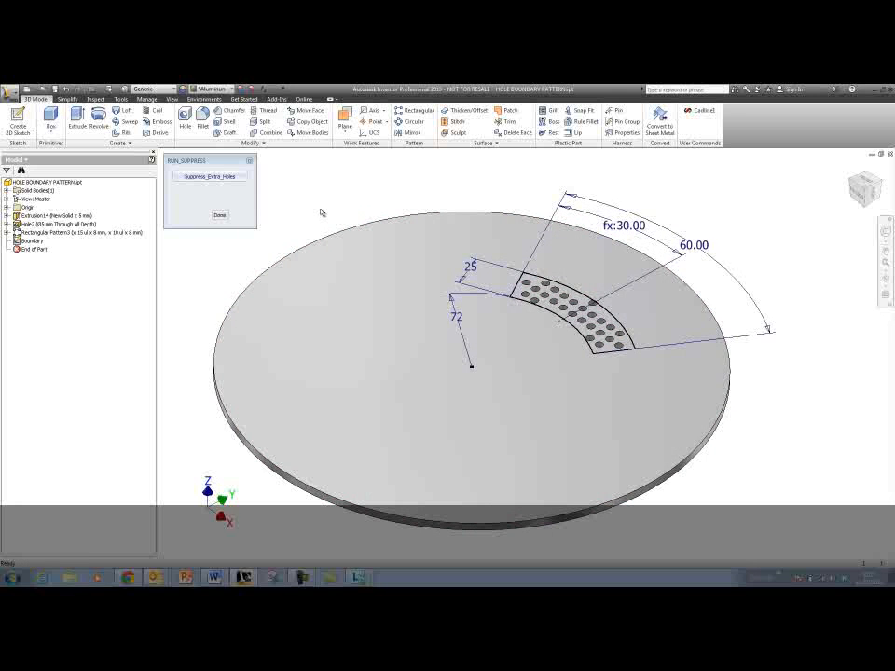
pyautogui.moveTo(410, 121)
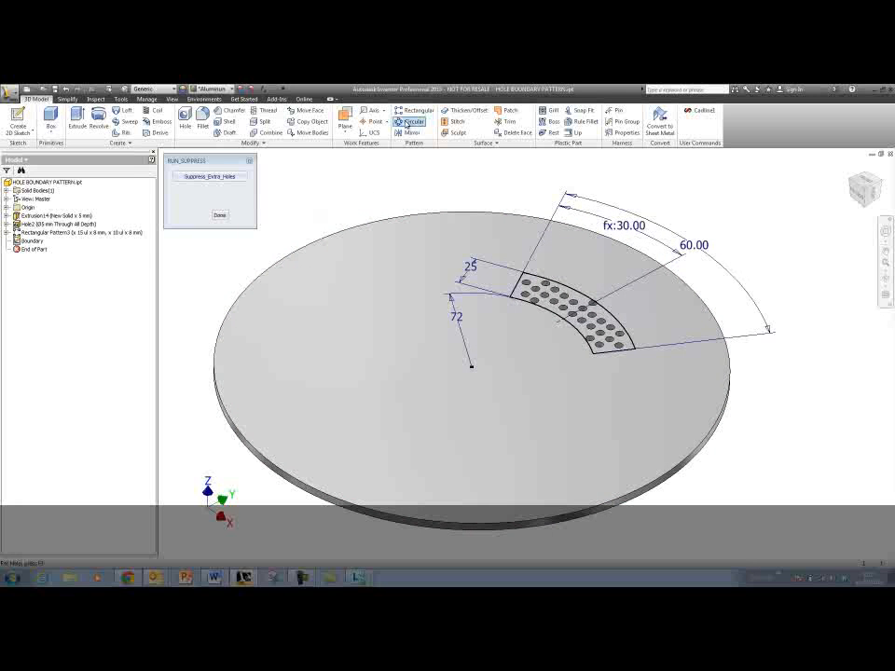
# Circular-pattern Hole2 and Rectangular Pattern3 four times over 360 degrees
pyautogui.click(411, 122)
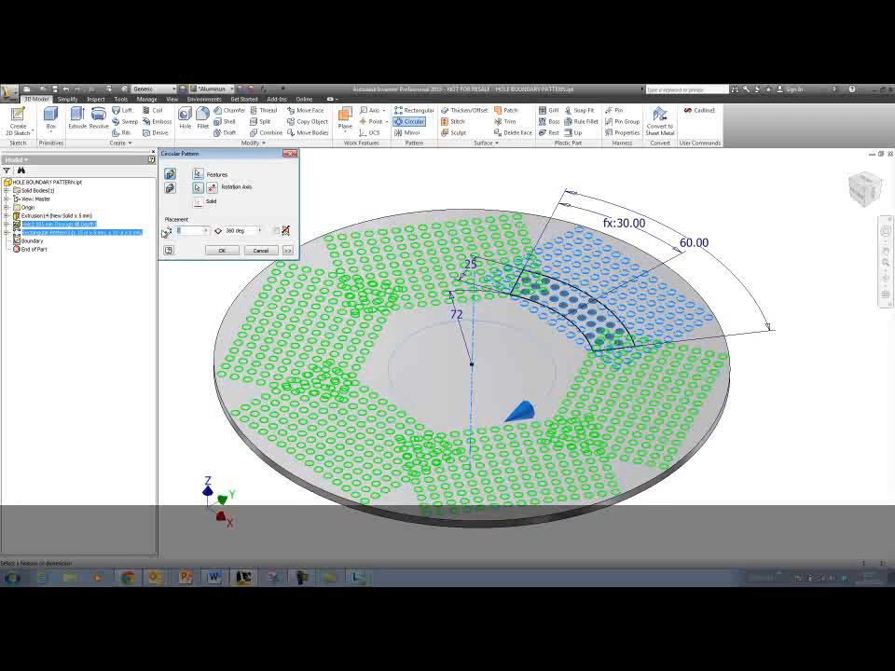
pyautogui.click(222, 249)
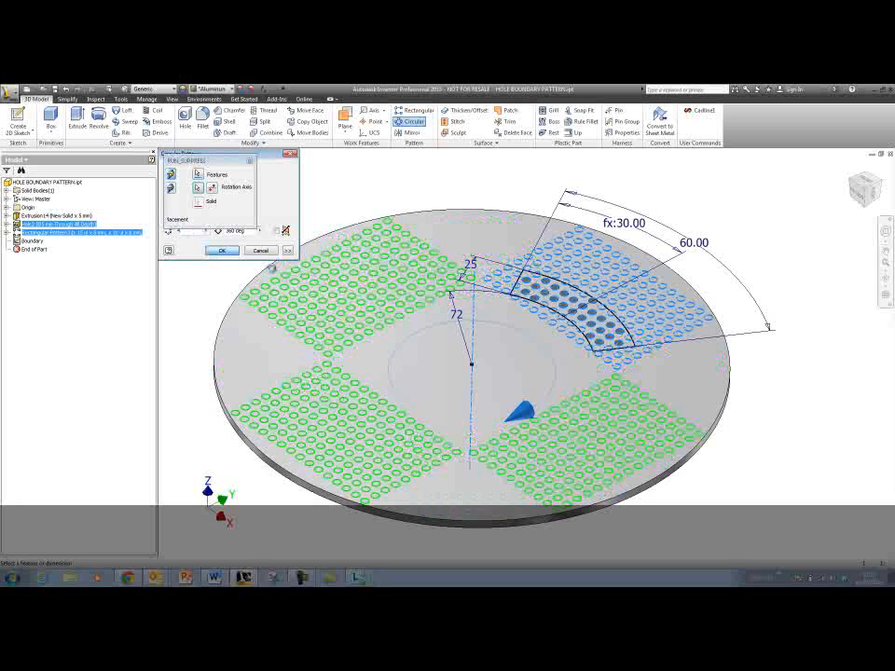
pyautogui.click(222, 250)
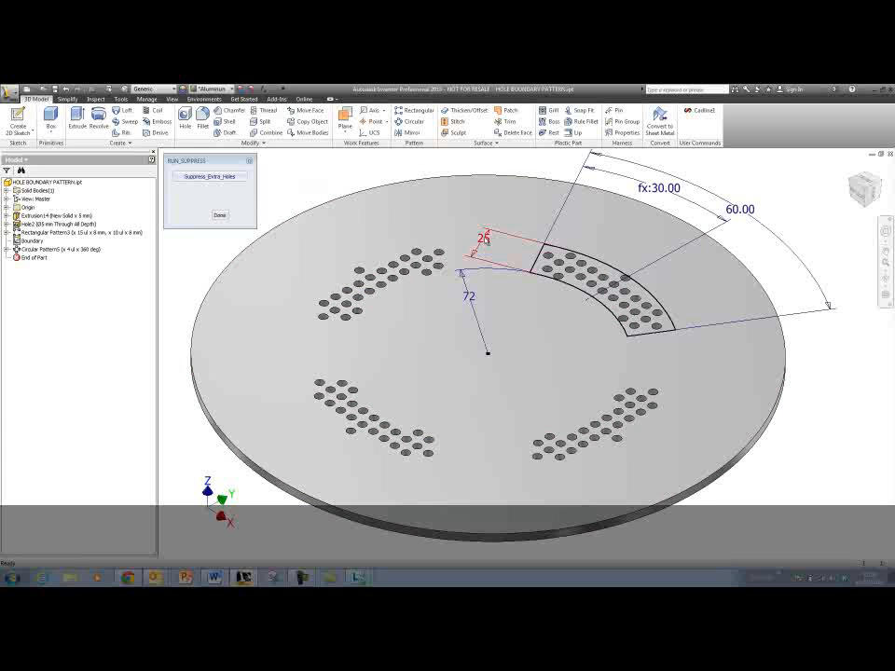
# Restore the boundary width to 50 and run the Suppress_Extra_Holes rule
pyautogui.doubleClick(481, 239)
pyautogui.write('50')
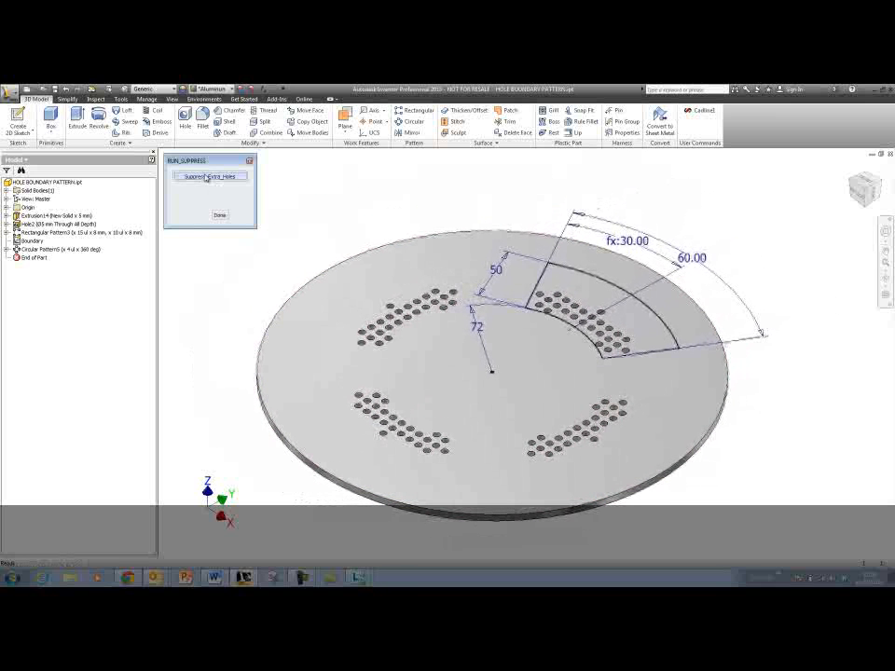
pyautogui.click(219, 215)
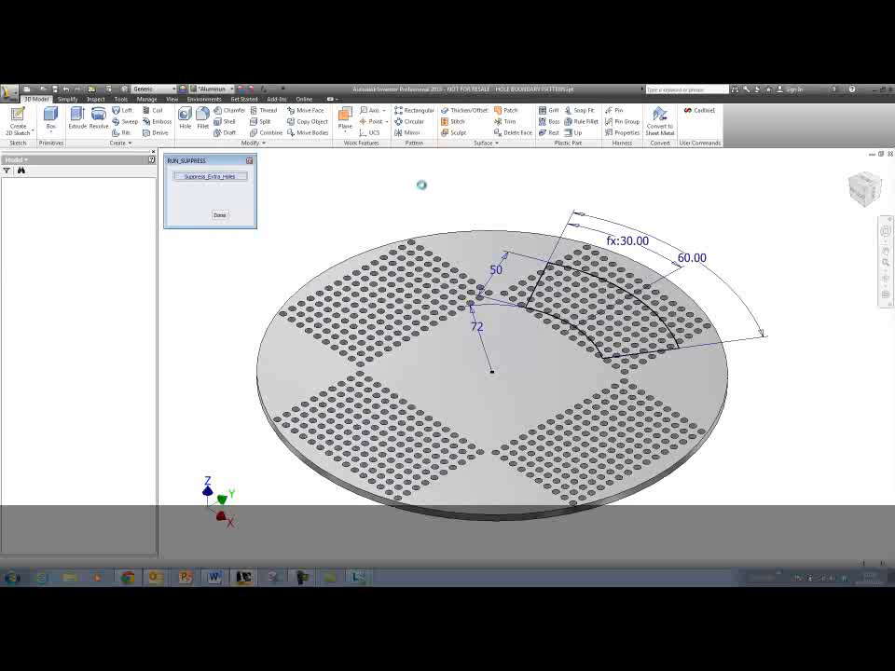
pyautogui.click(219, 214)
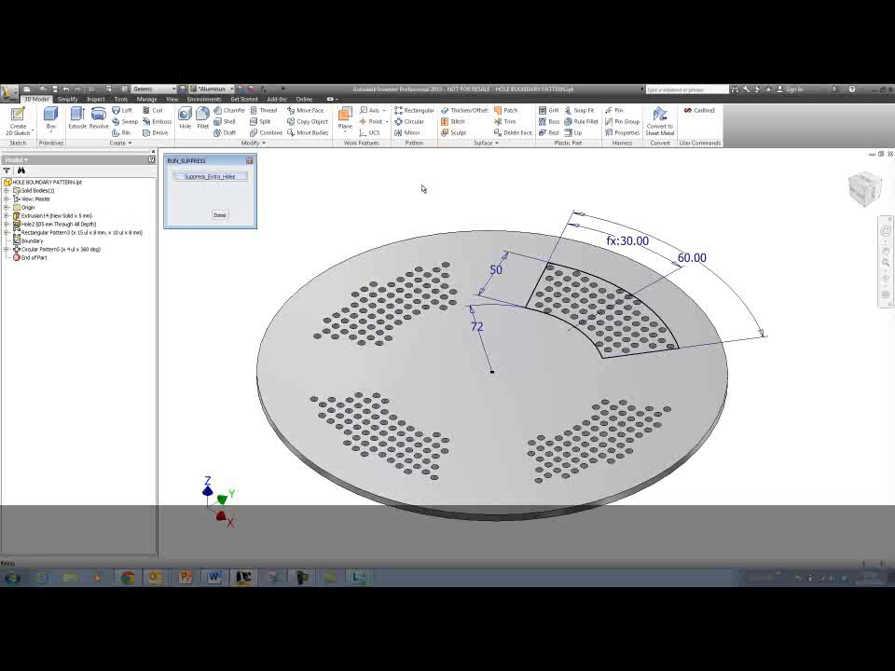